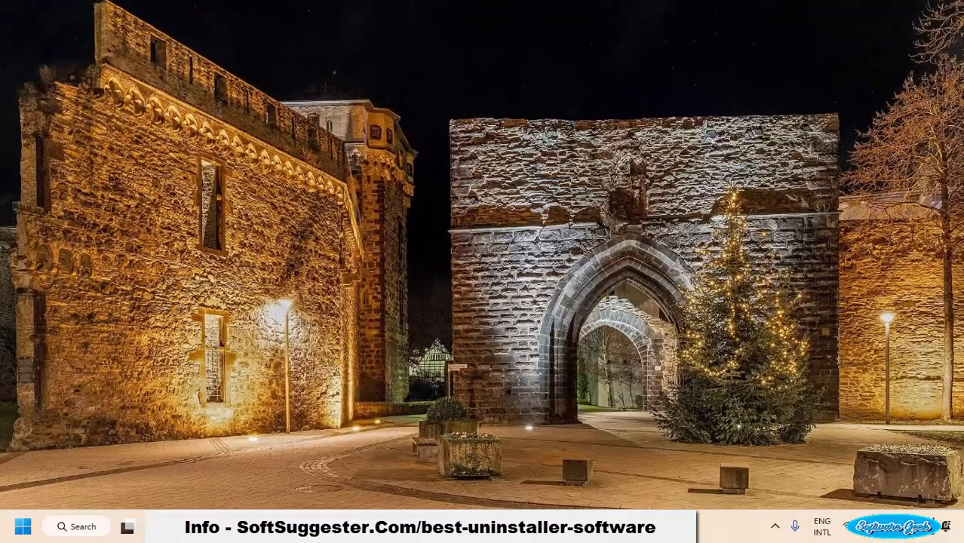
mouse_move(560, 350)
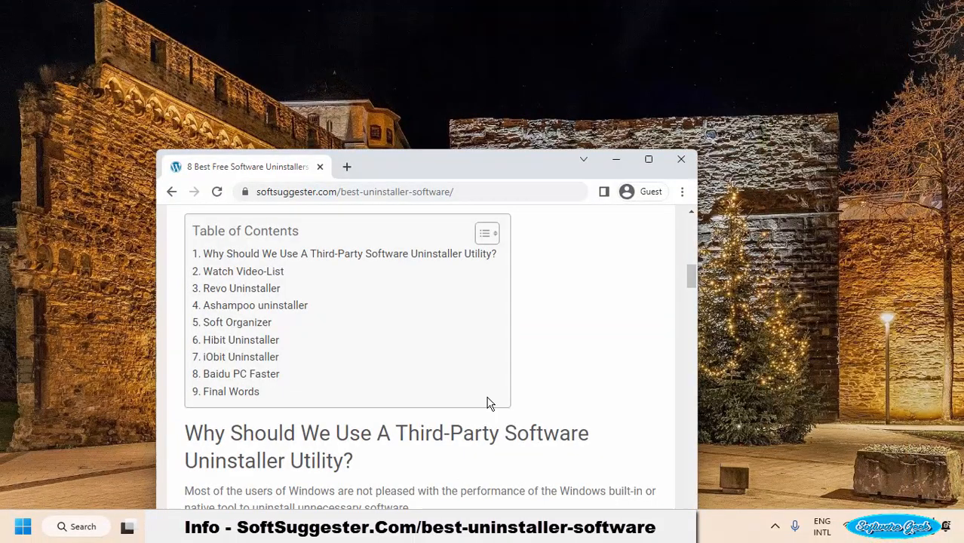
mouse_move(498, 391)
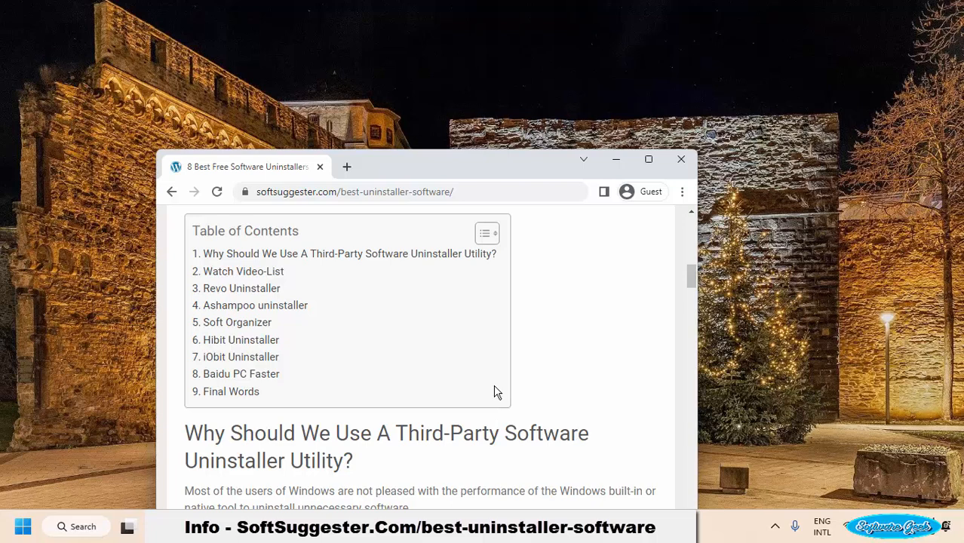
mouse_move(255, 306)
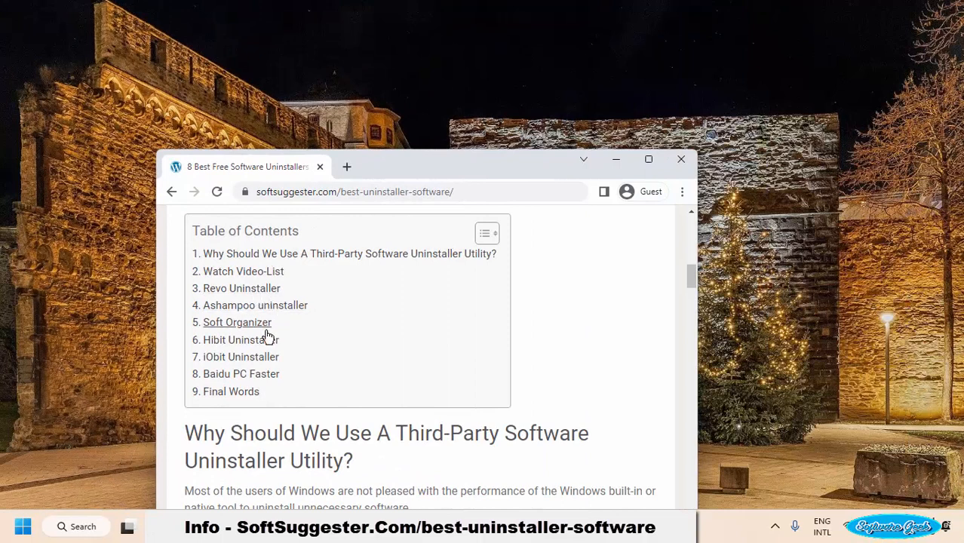
mouse_move(244, 329)
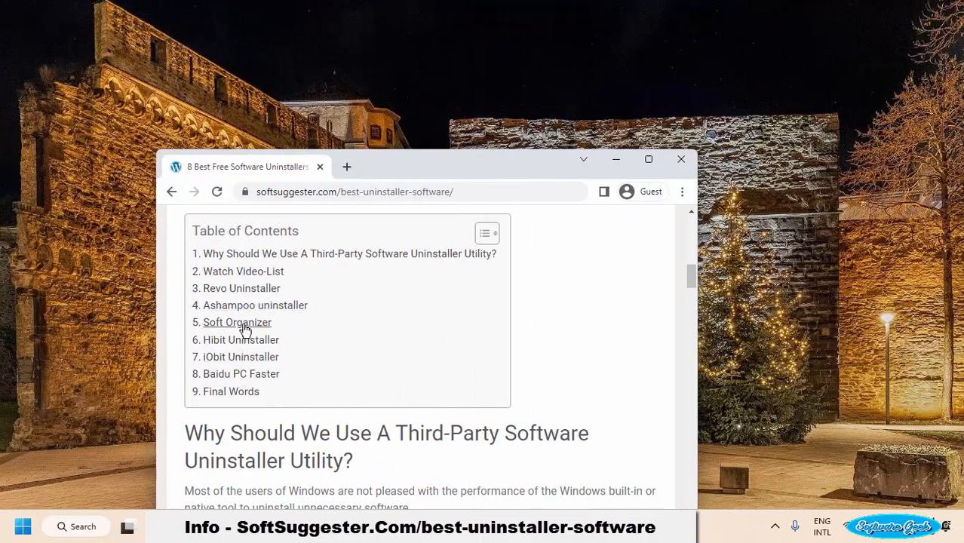
mouse_move(249, 338)
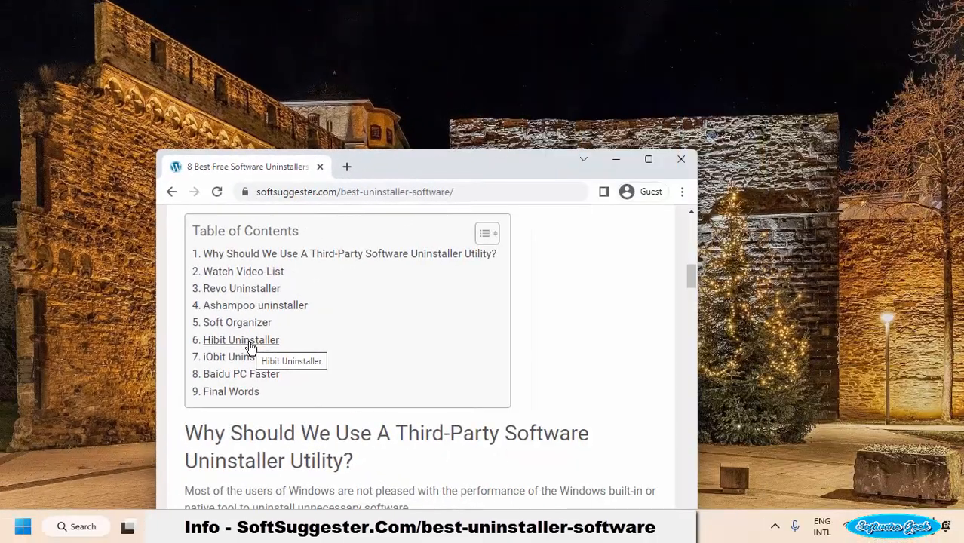
mouse_move(314, 334)
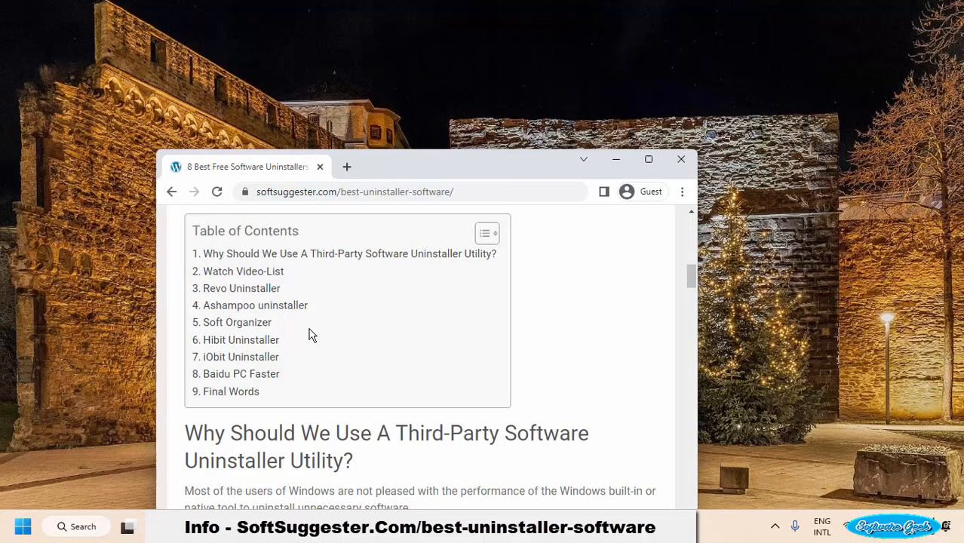
mouse_move(249, 334)
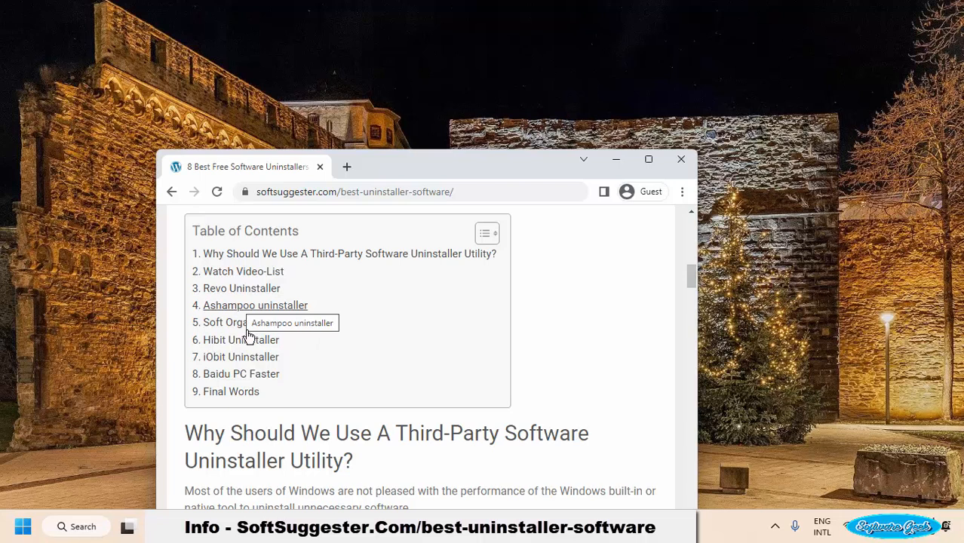
mouse_move(241, 347)
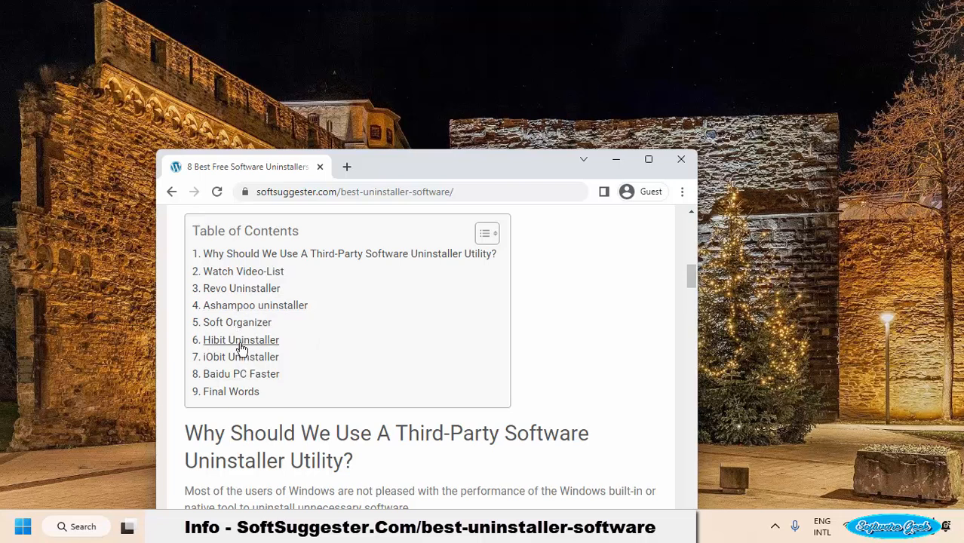
mouse_move(241, 348)
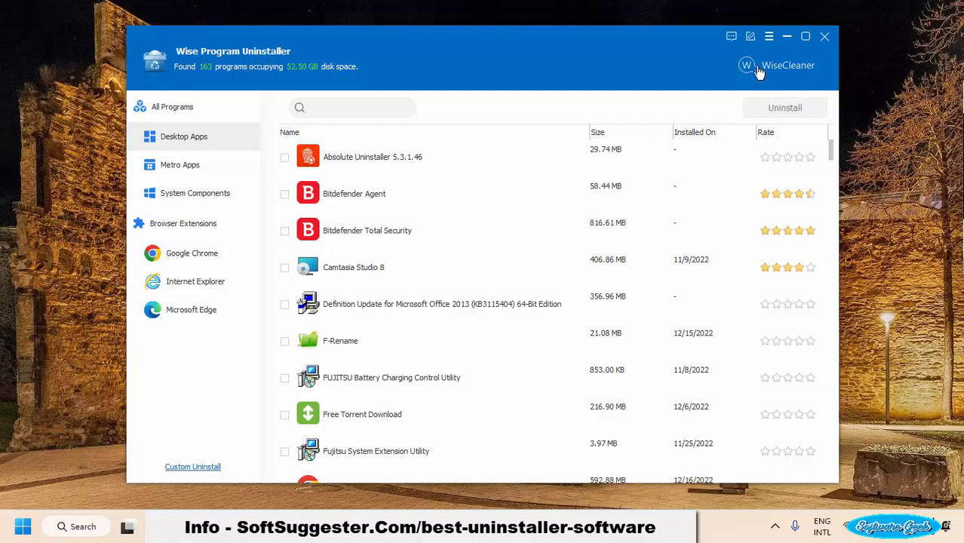
- View the About dialog showing version 3.1.1.283, then dismiss it to return to the program list
click(776, 36)
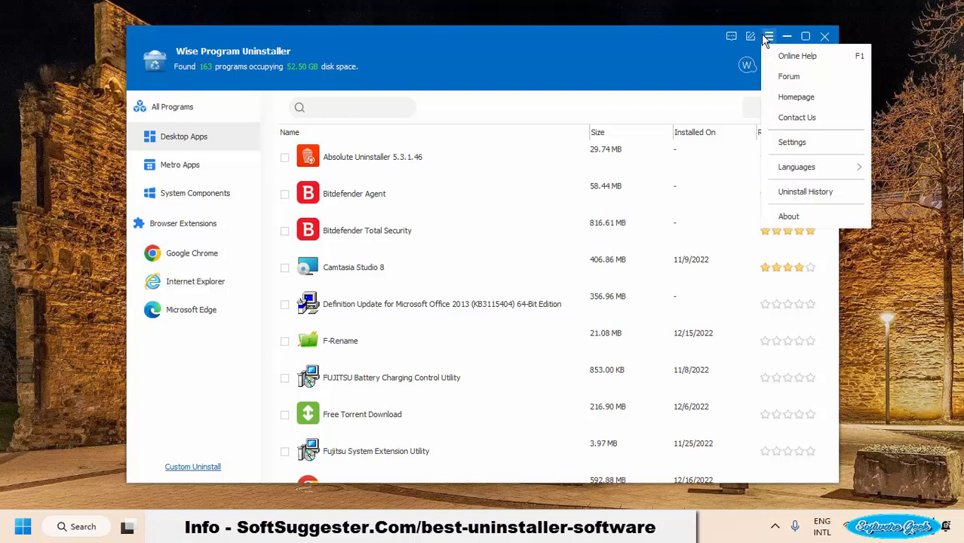
click(788, 217)
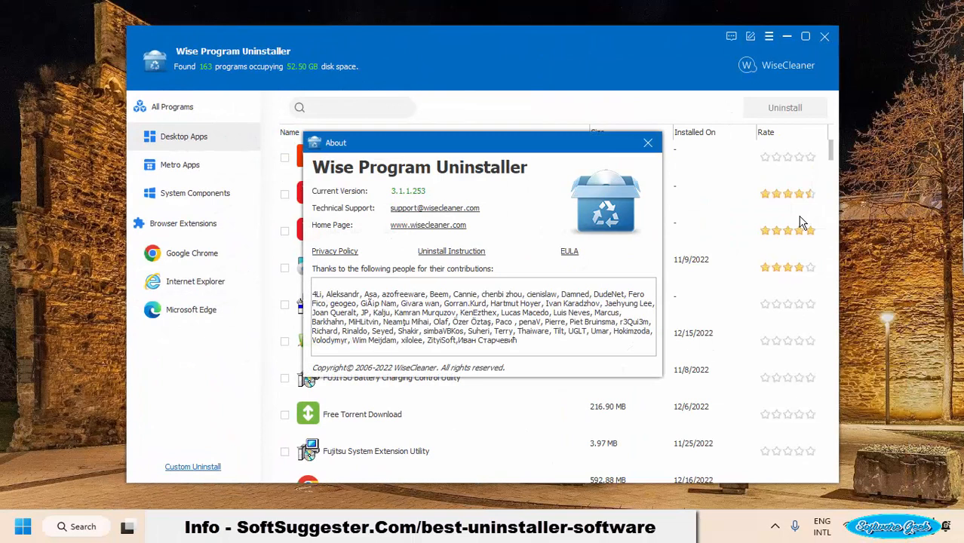
mouse_move(648, 143)
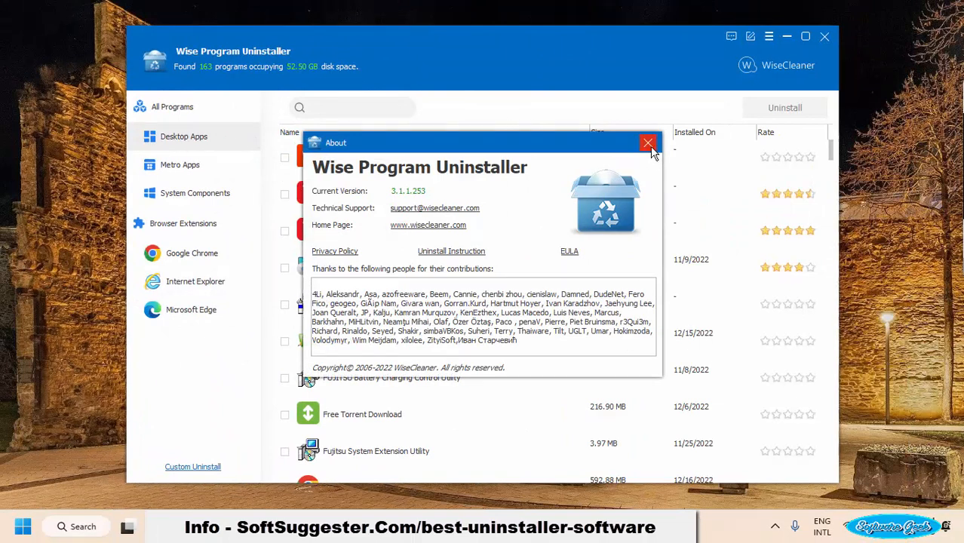
click(647, 143)
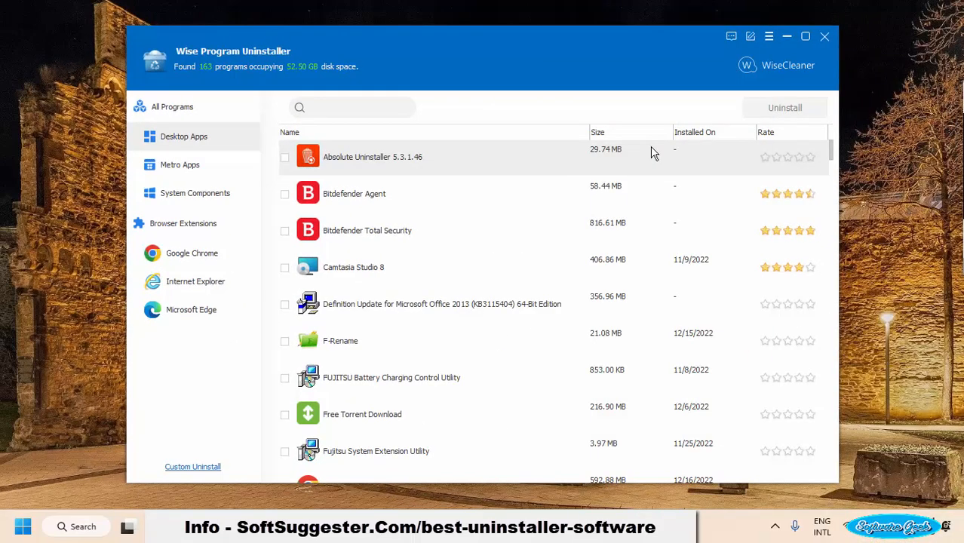
mouse_move(498, 256)
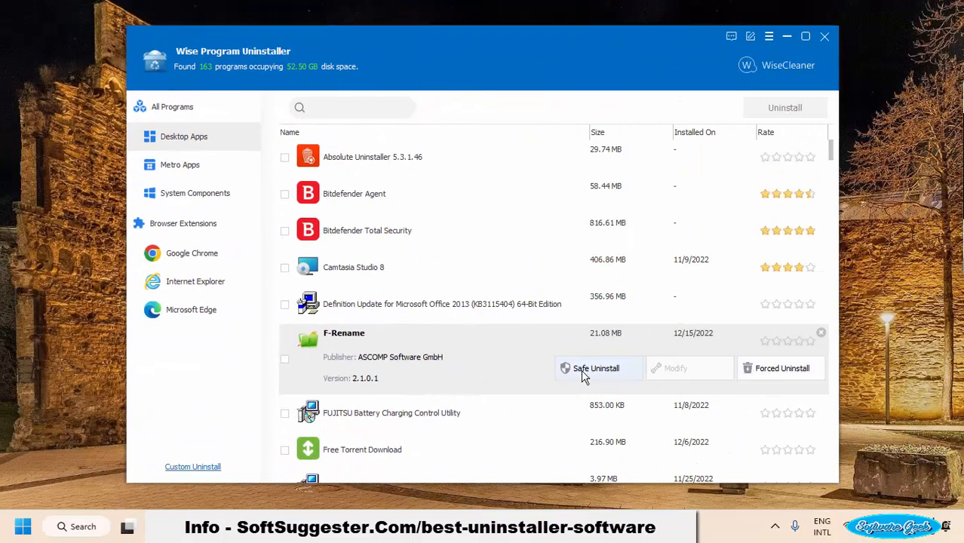
- Run Safe Uninstall on F-Rename, confirm the removal and acknowledge the success message
click(598, 368)
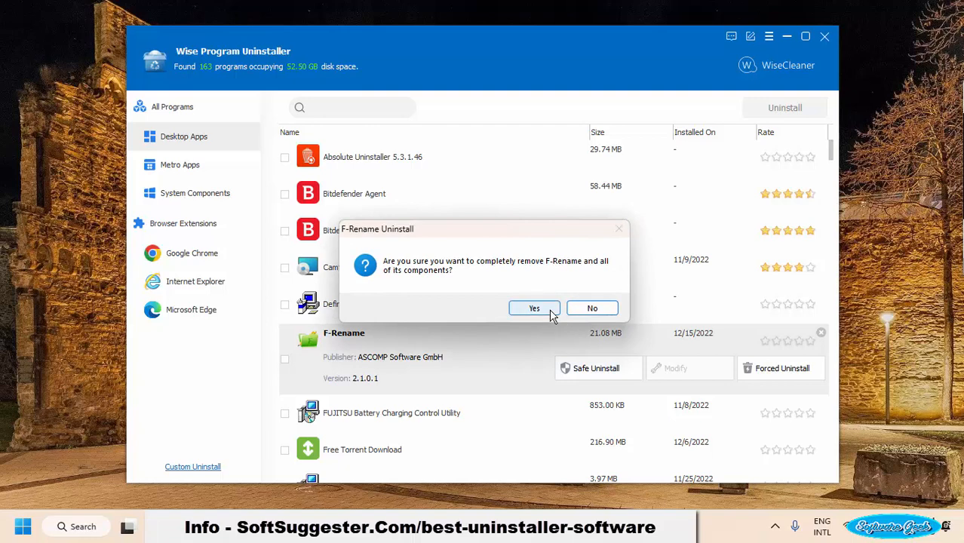
click(534, 308)
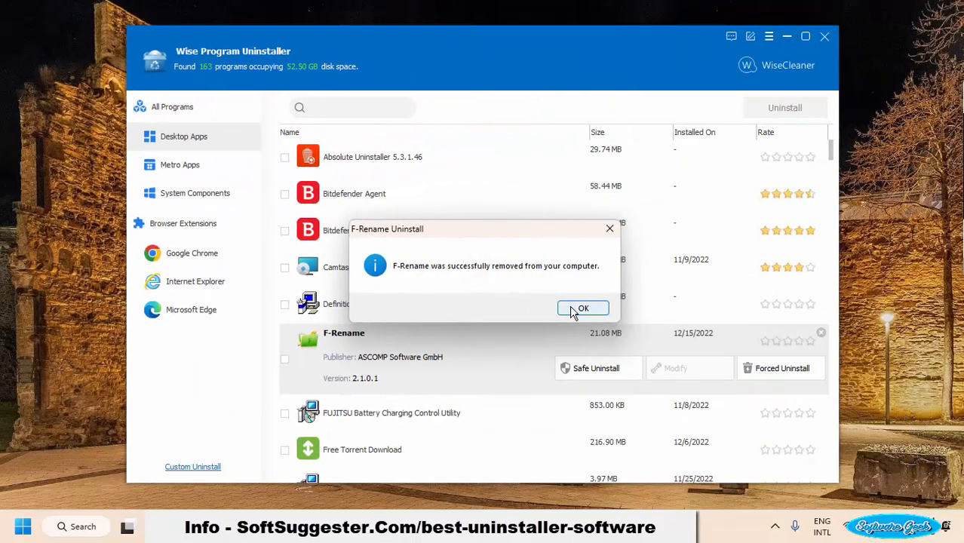
click(583, 307)
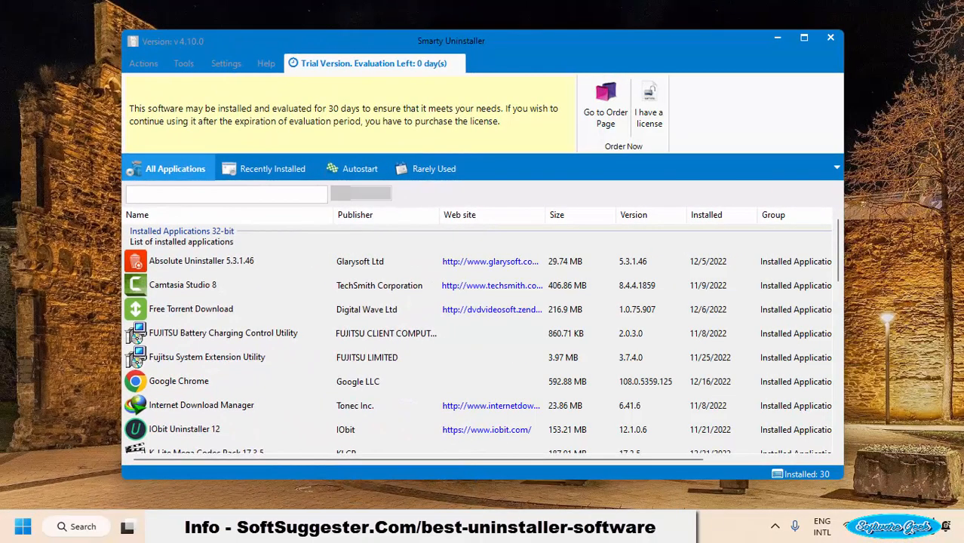
mouse_move(768, 24)
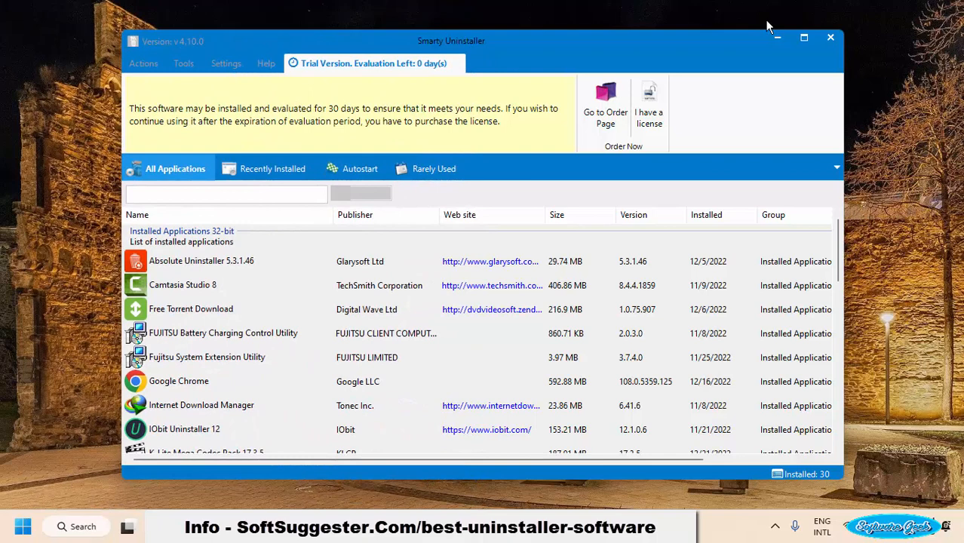
mouse_move(255, 286)
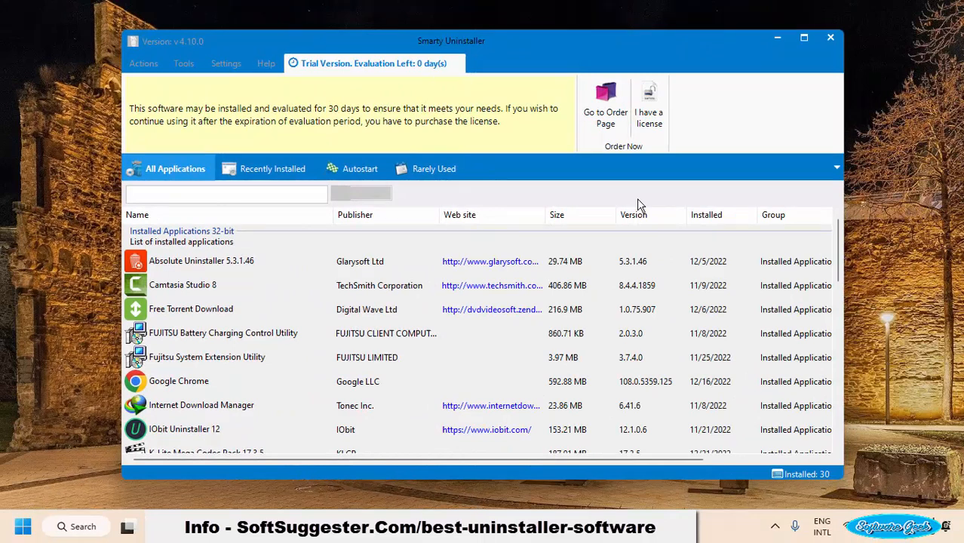
mouse_move(718, 124)
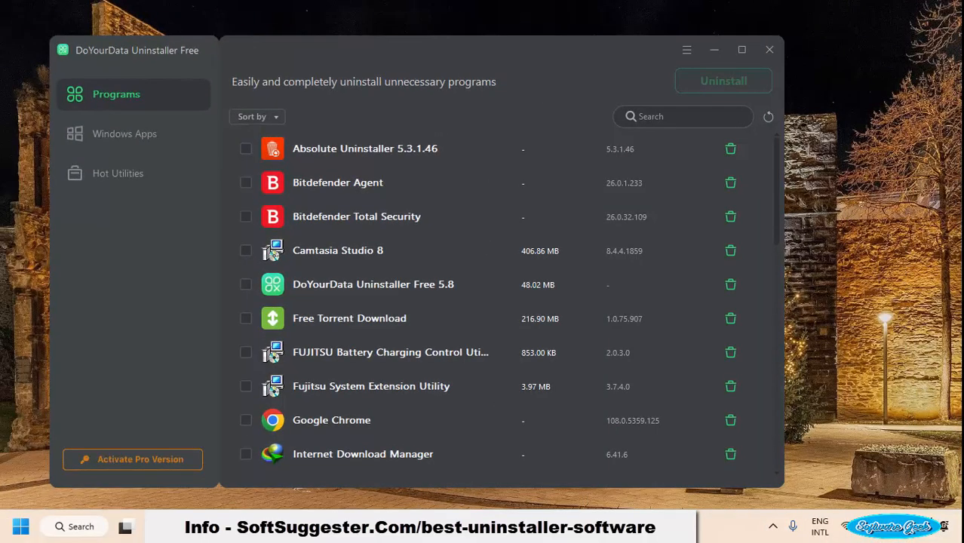
mouse_move(537, 100)
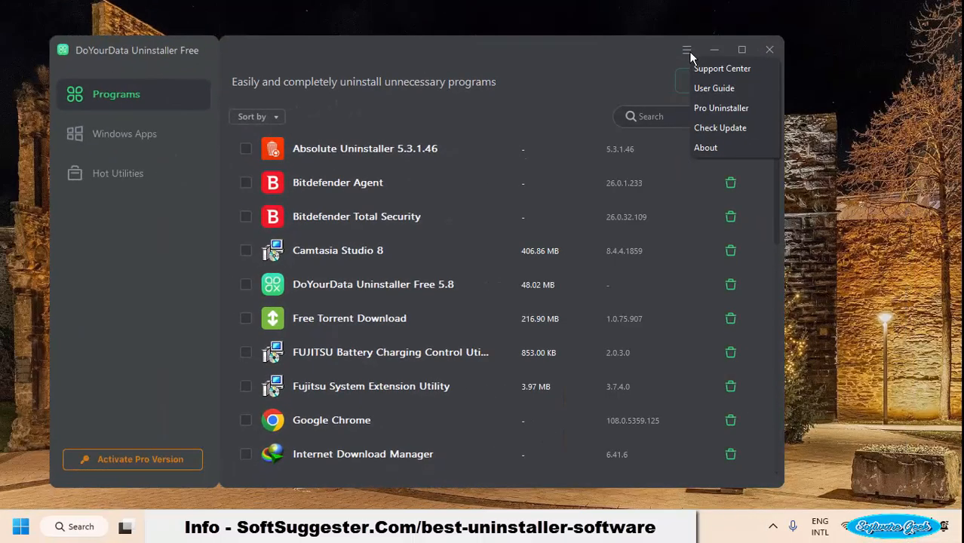
mouse_move(497, 118)
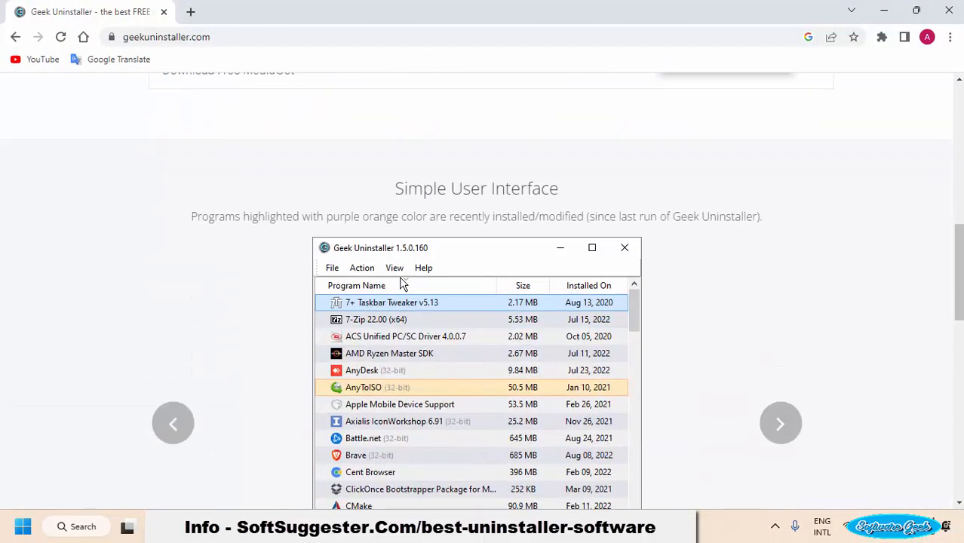
- Advance the screenshot carousel past the leftover-traces scan to the Windows Store apps slide
scroll(down, 3)
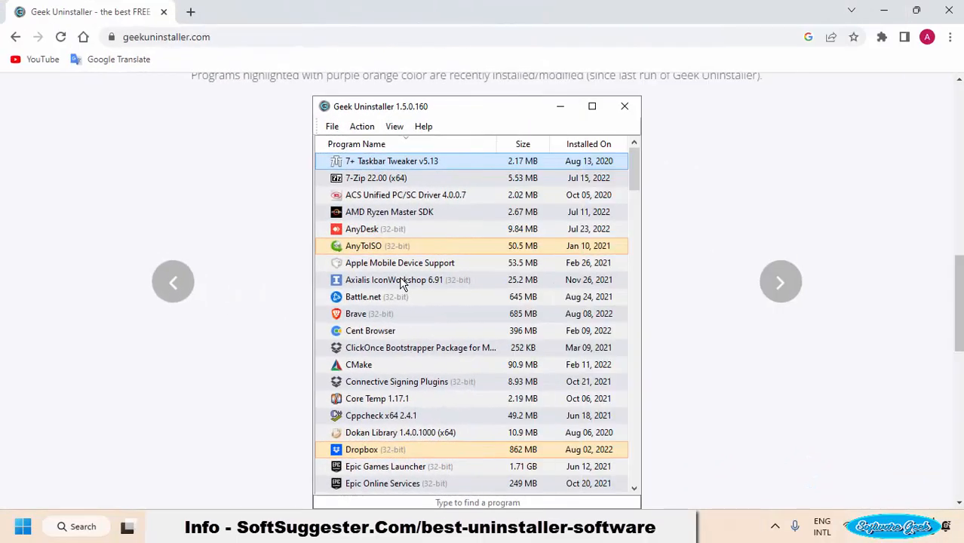
mouse_move(807, 275)
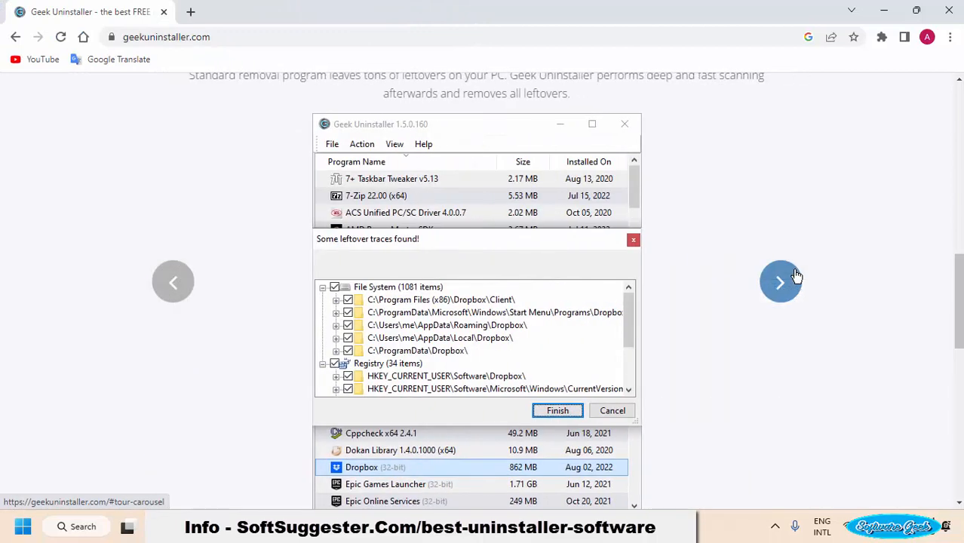
click(781, 282)
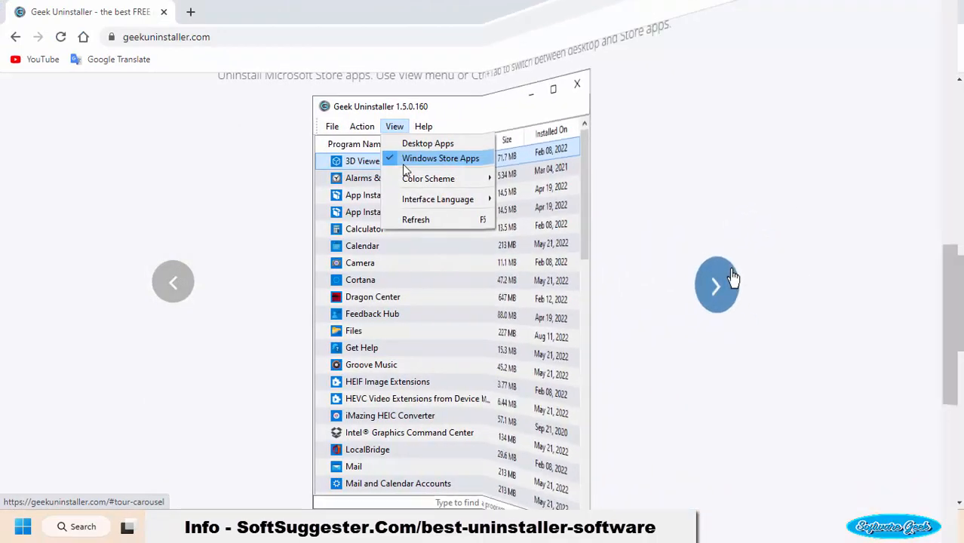